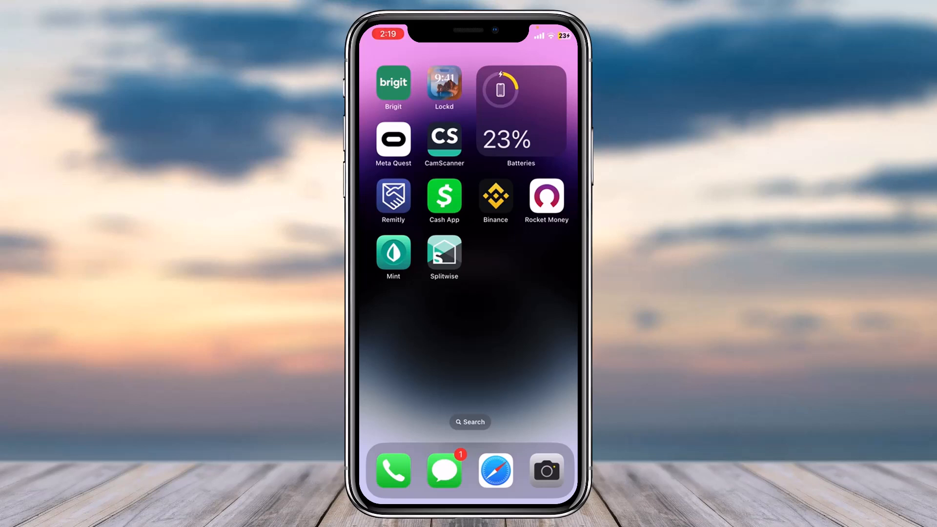
Launch Rocket Money and open the gear menu showing Profile, Help & Privacy and Logout.
{"action": "left_click", "coordinate": [546, 196]}
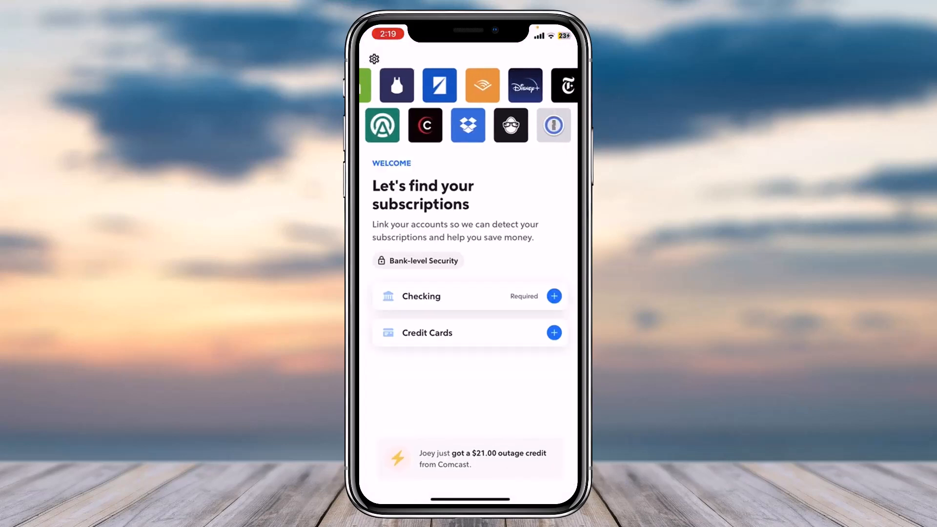
{"action": "scroll", "scroll_direction": "left", "scroll_amount": 3}
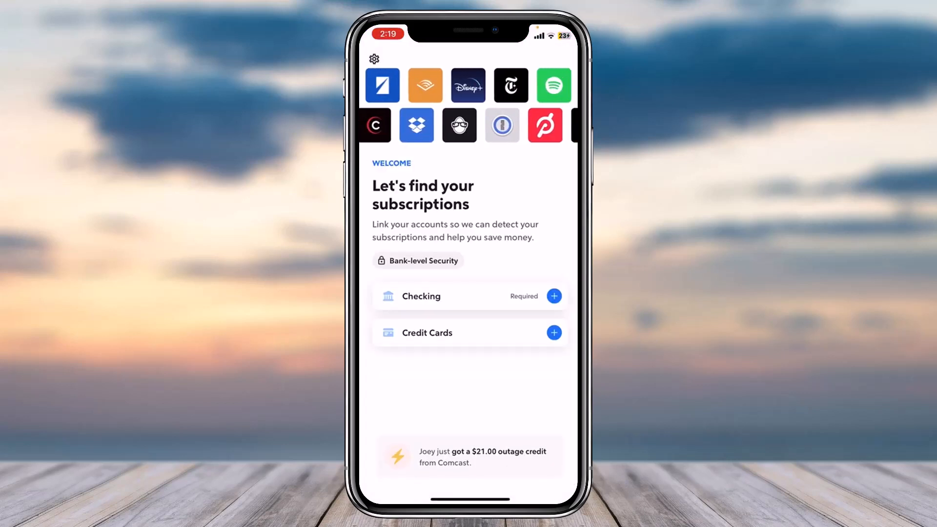
{"action": "left_click", "coordinate": [373, 59]}
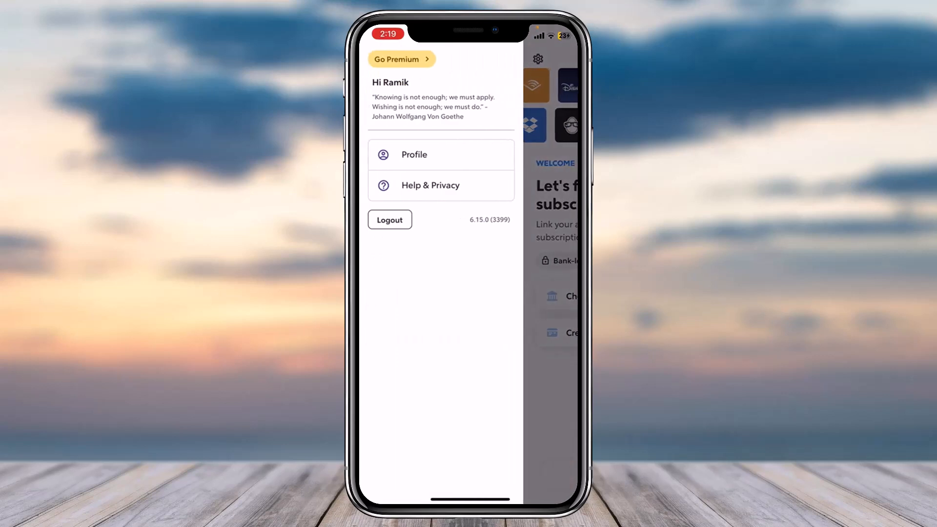
{"action": "left_click", "coordinate": [413, 155]}
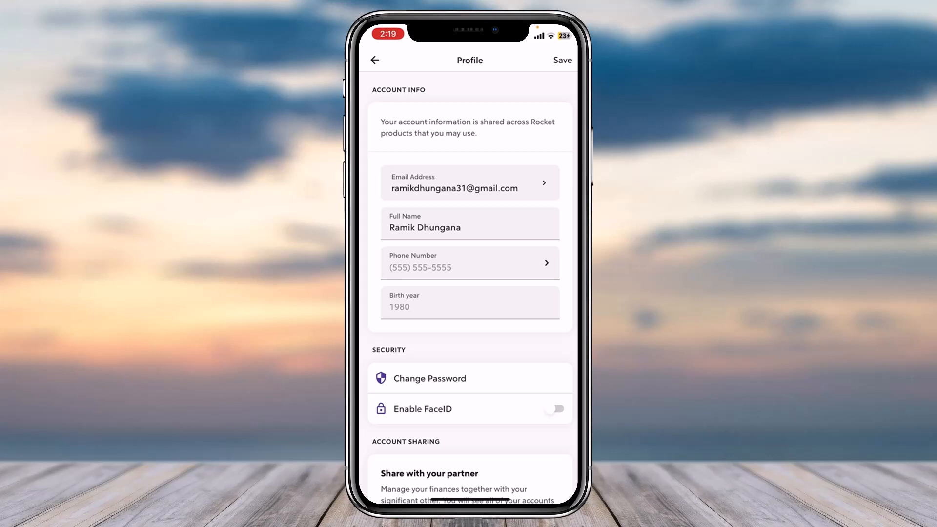
{"action": "left_click", "coordinate": [469, 263]}
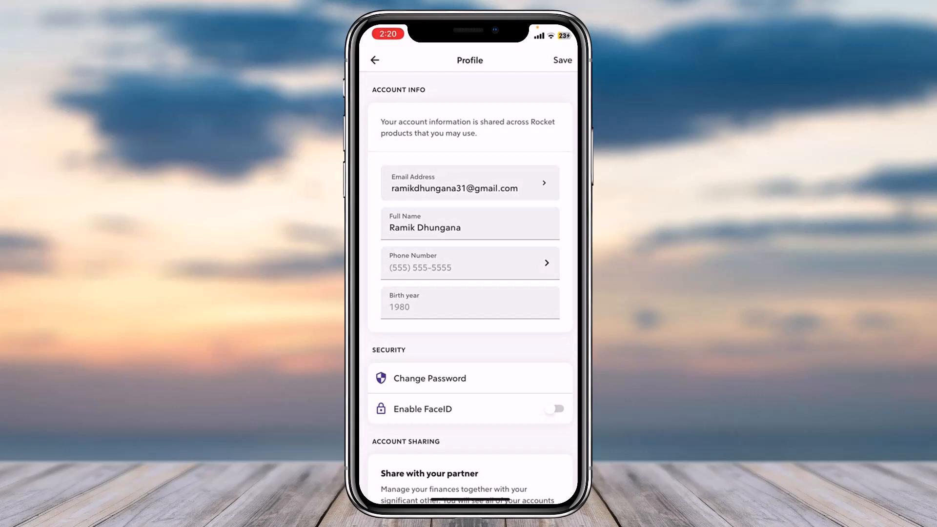
{"action": "left_click", "coordinate": [469, 262]}
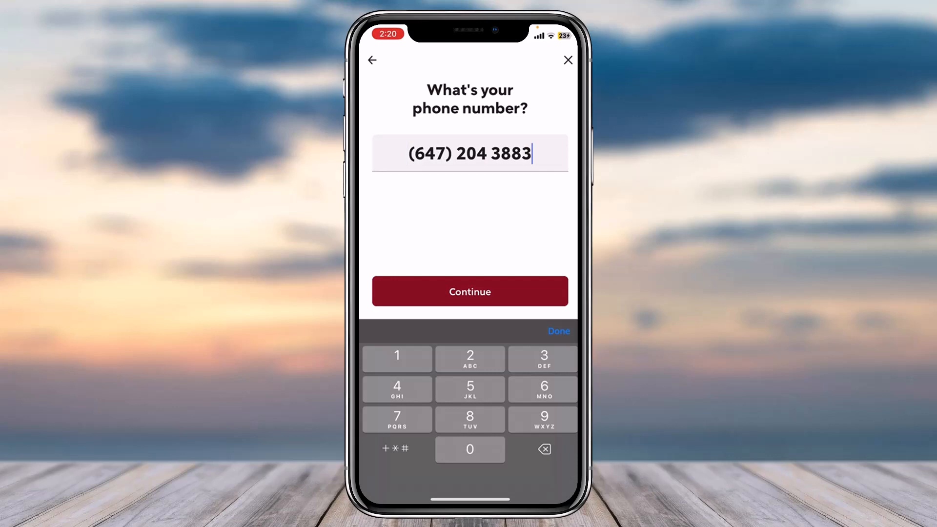
{"action": "left_click", "coordinate": [470, 292]}
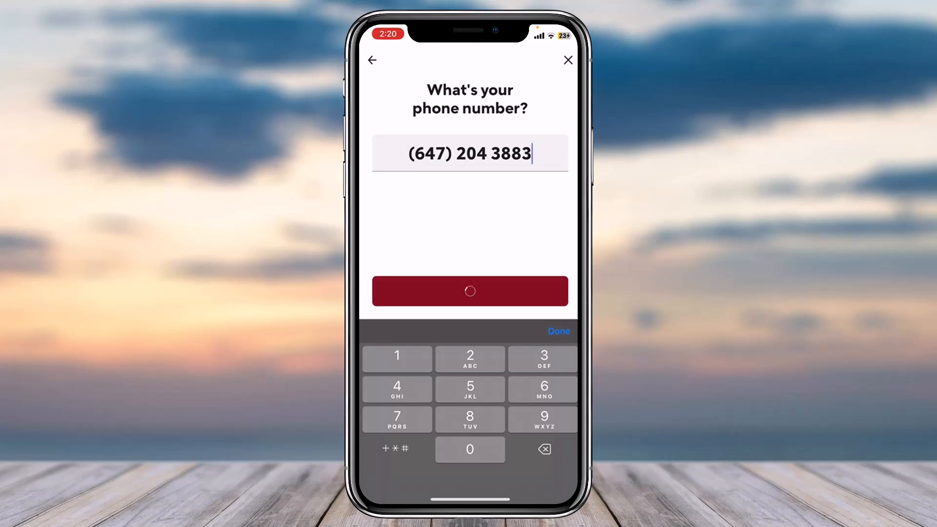
{"action": "left_click", "coordinate": [470, 291]}
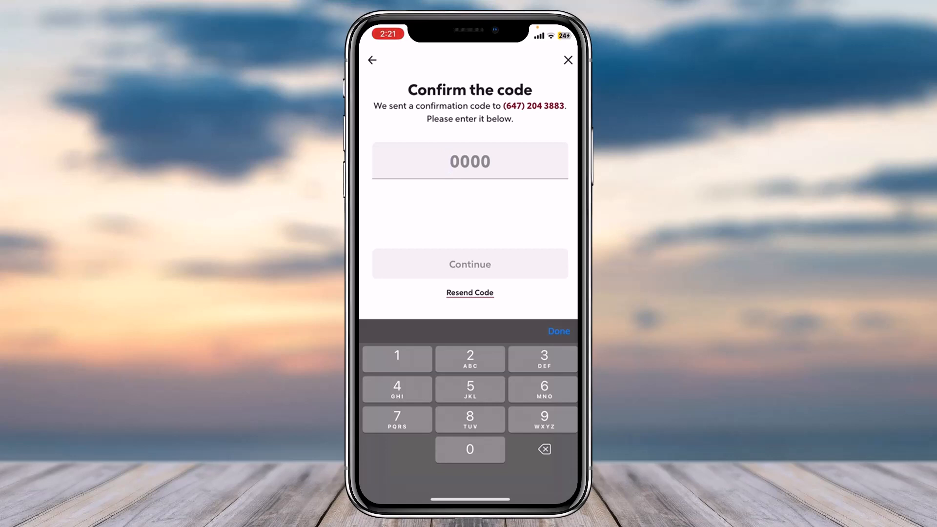
Select the 0000 code field on the Confirm the code screen.
{"action": "left_click", "coordinate": [470, 160]}
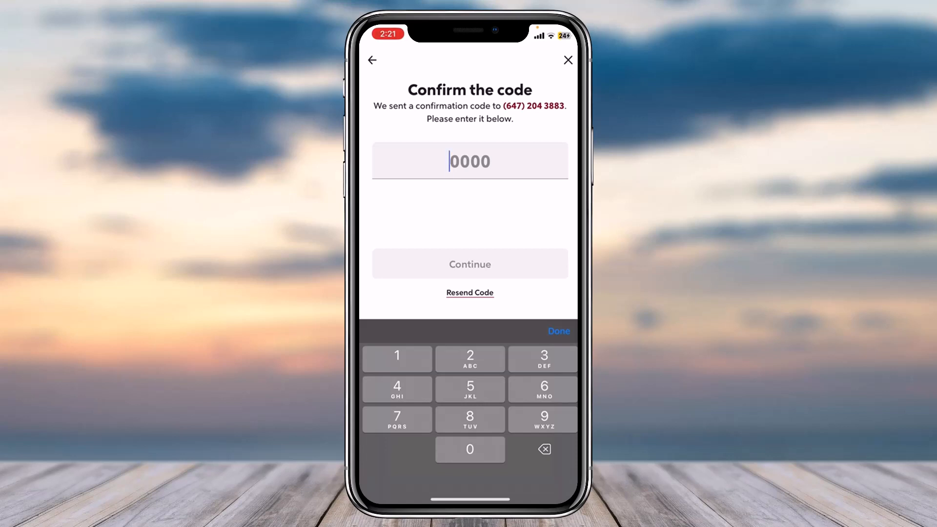